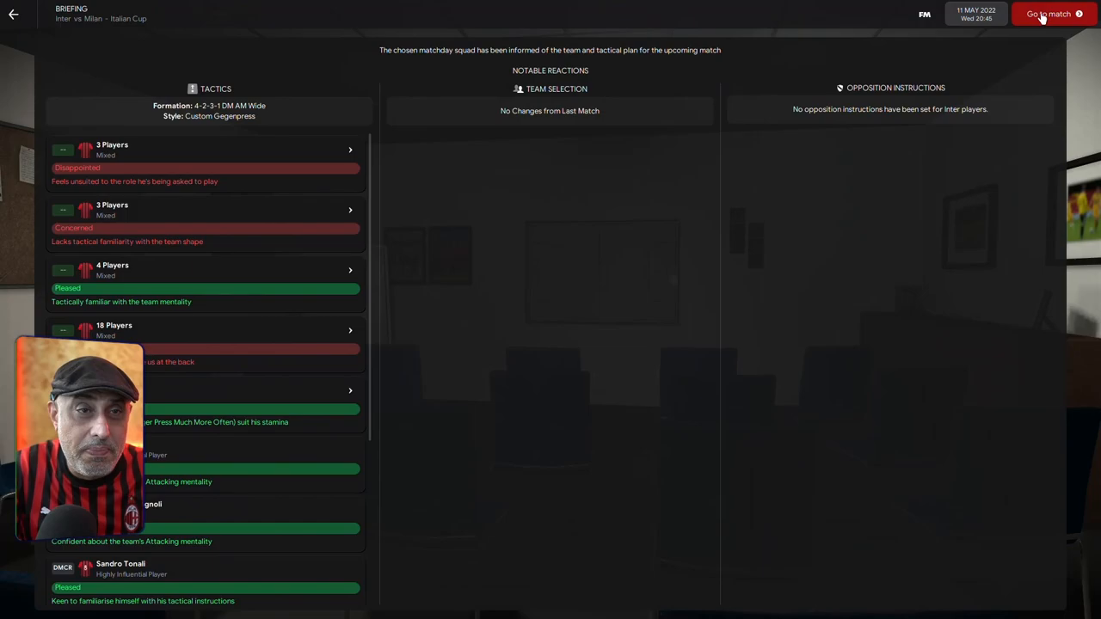
- Continue from the briefing to the Inter vs Milan Italian Cup pre-match screen
left_click(1049, 14)
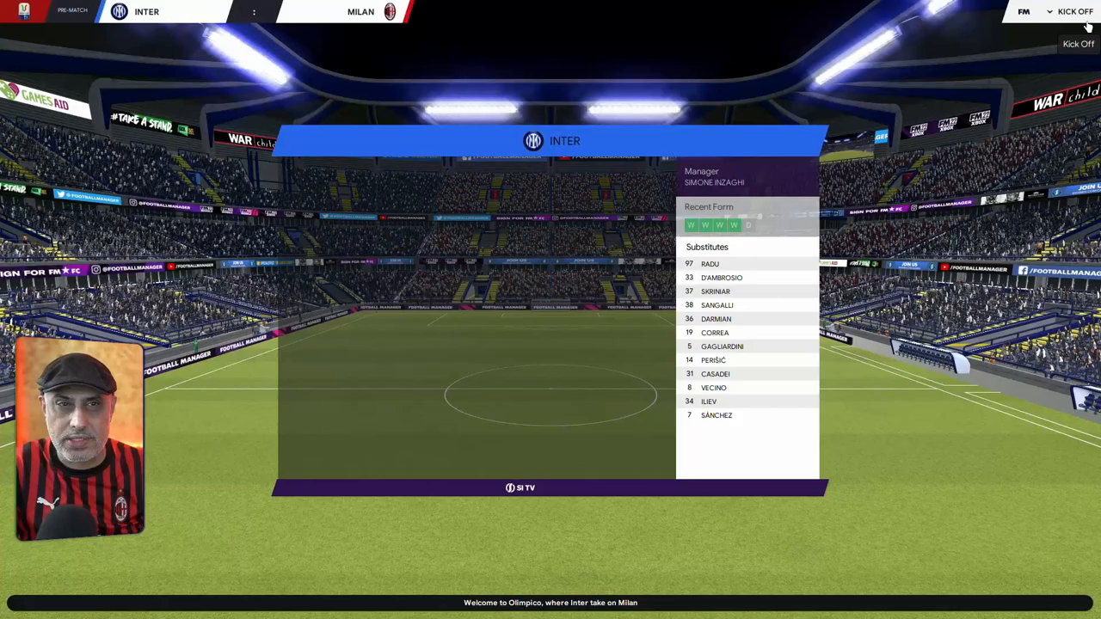
- Kick off the Italian Cup tie against Inter and play to a 1–0 defeat
left_click(1076, 10)
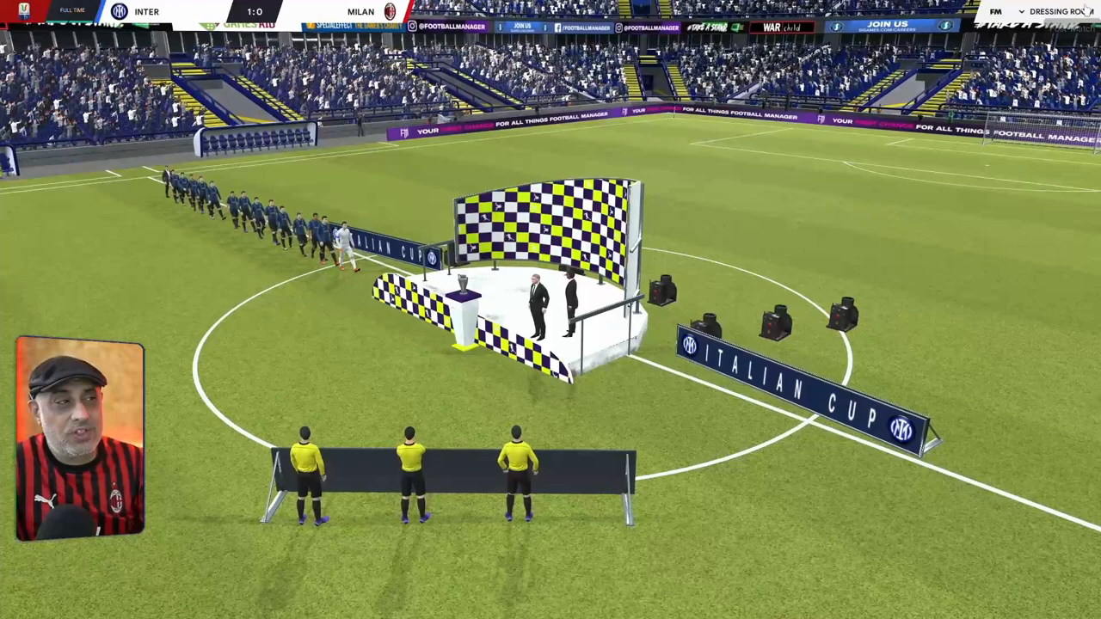
- Skip the team talk, read the press conference message, and advance to the next day
left_click(1058, 11)
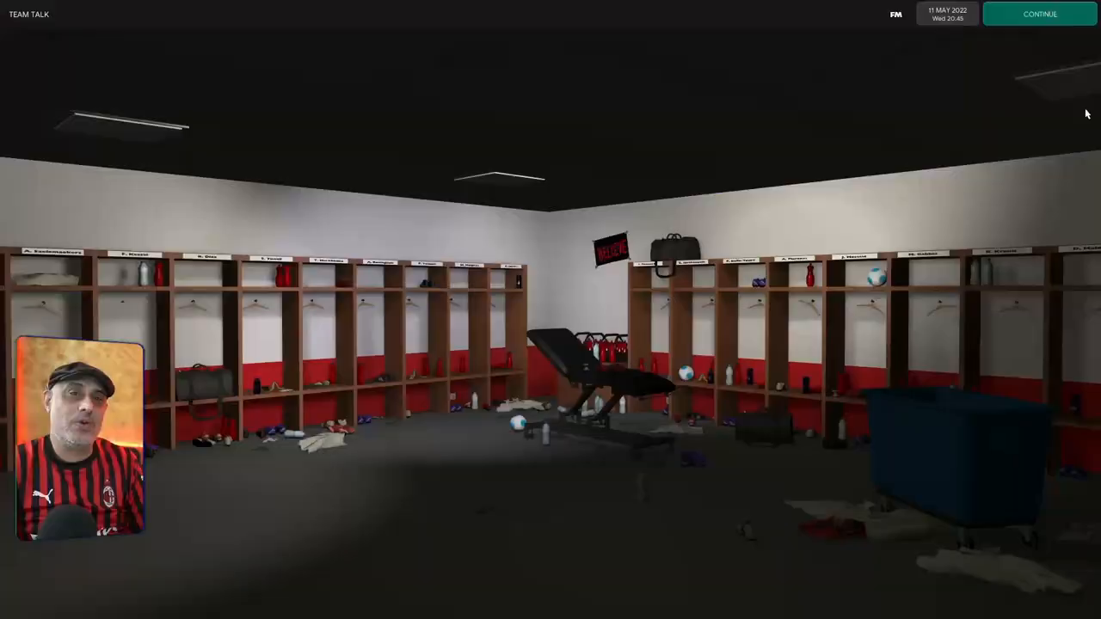
left_click(1041, 14)
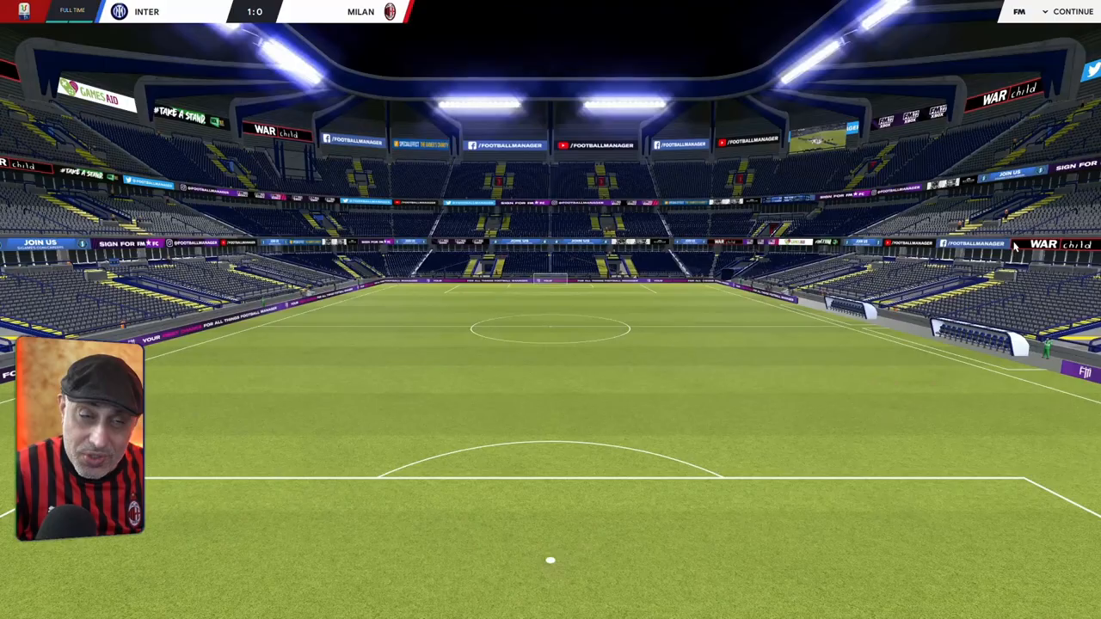
left_click(1073, 11)
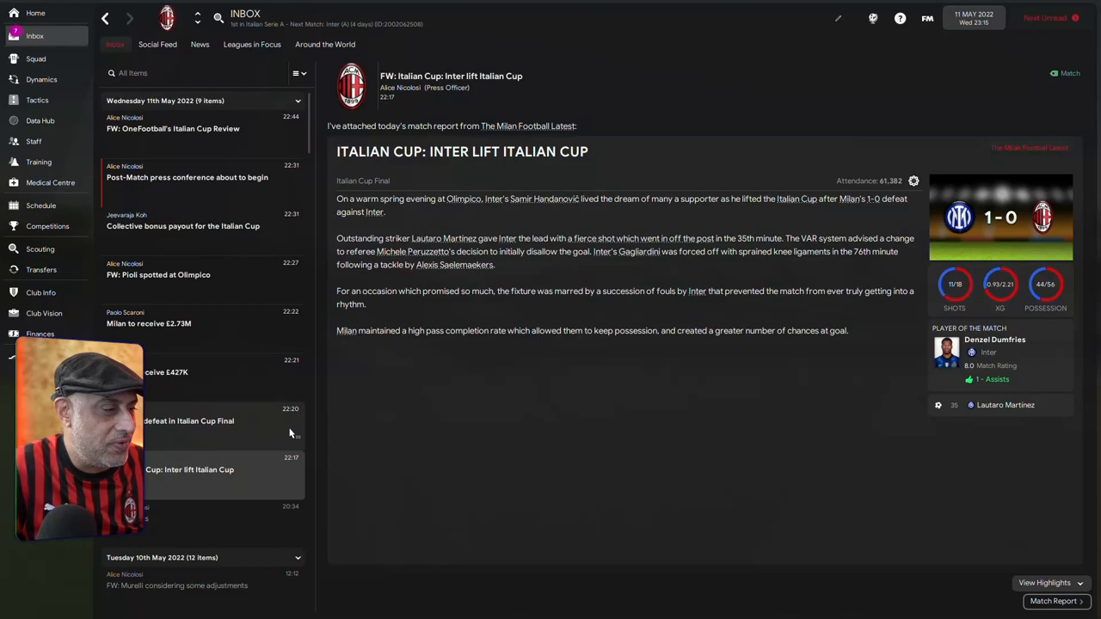
left_click(187, 177)
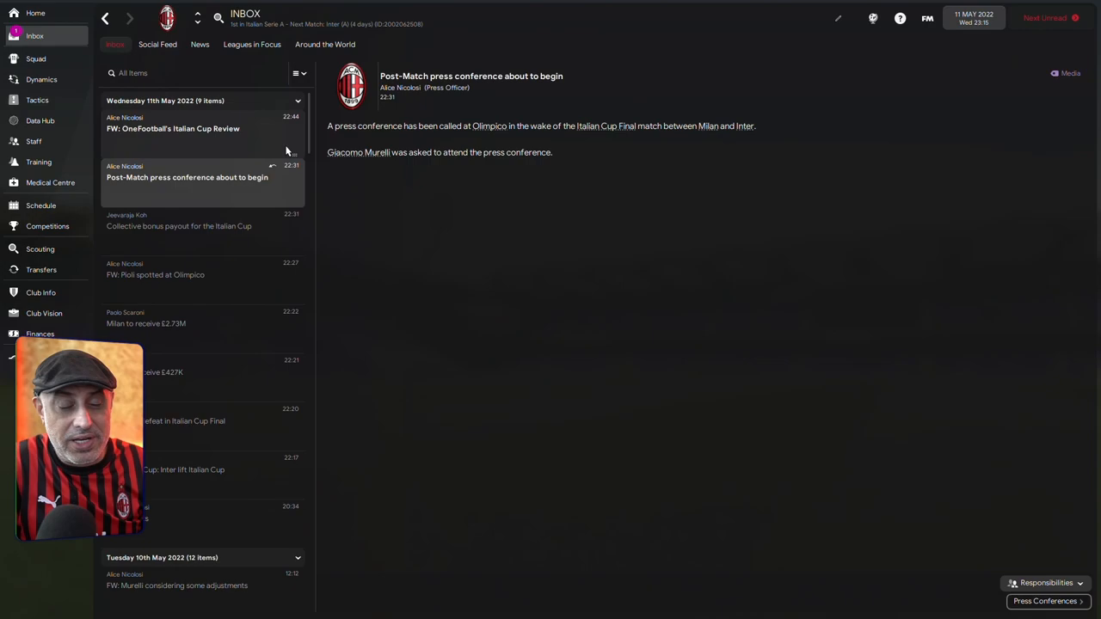
left_click(157, 44)
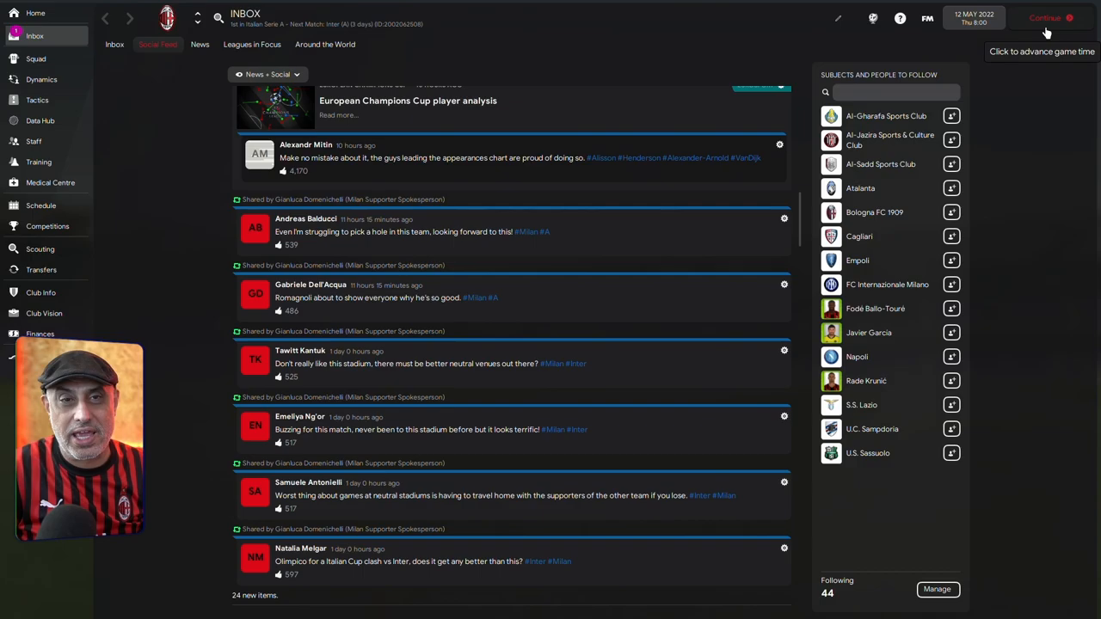
- Advance game time to the 22 May final match day team talk
left_click(1044, 18)
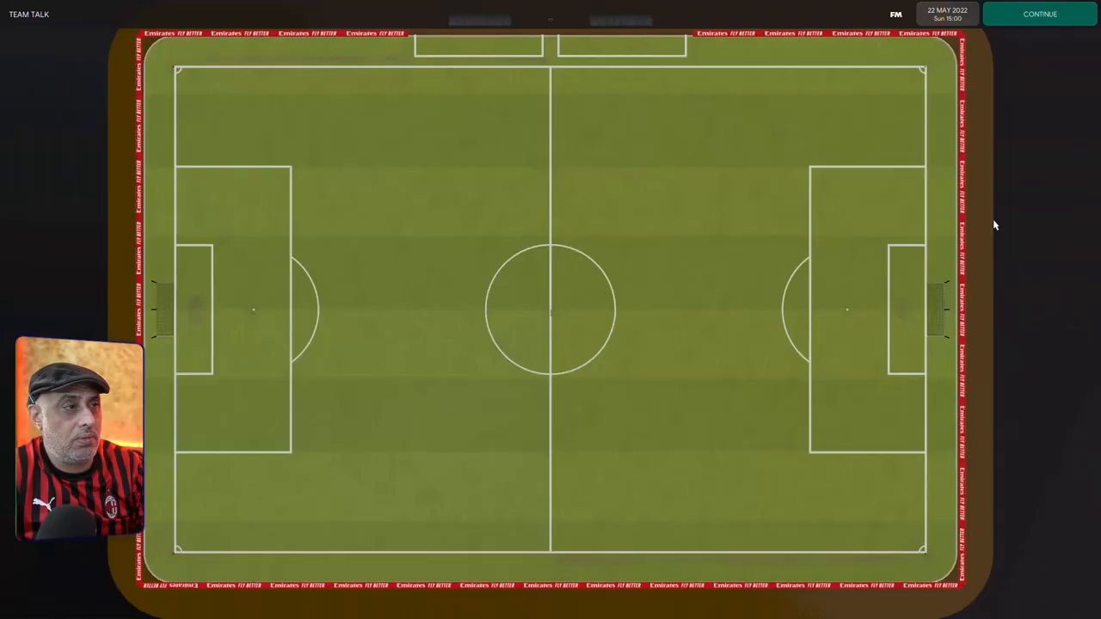
- Finish the last match and view the 2021/22 Serie A table, Milan champions on 91 points
left_click(1040, 13)
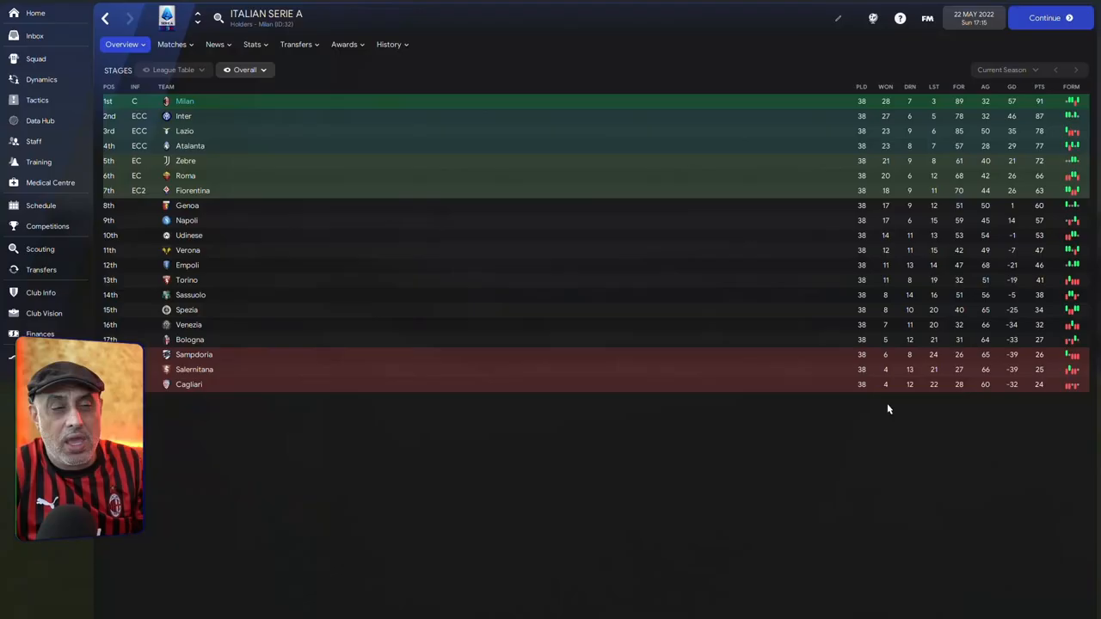
mouse_move(933, 100)
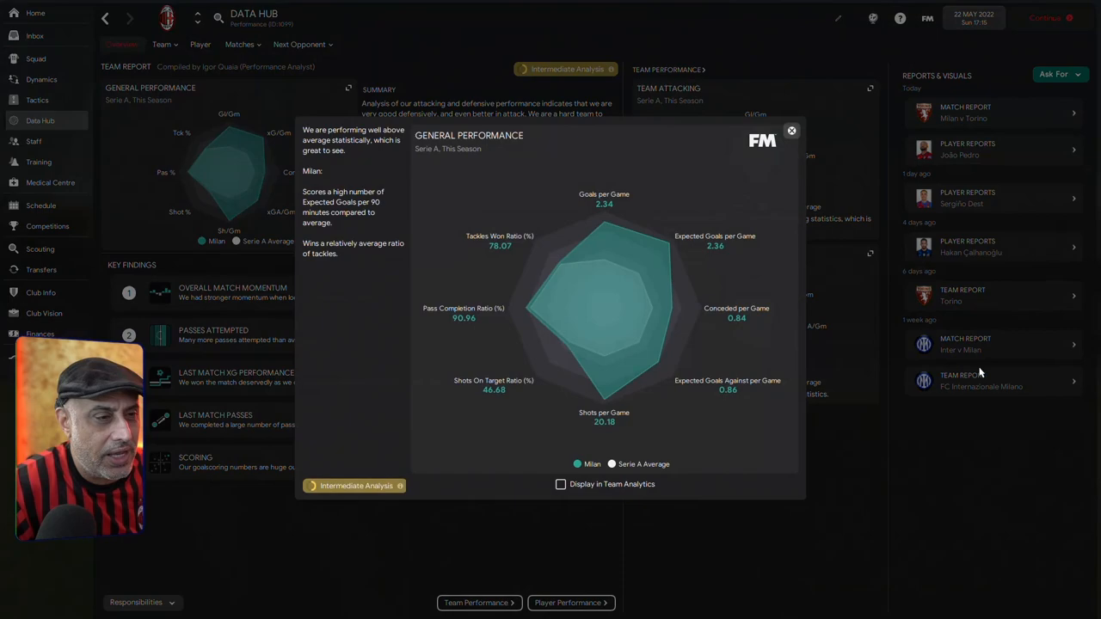
mouse_move(294, 499)
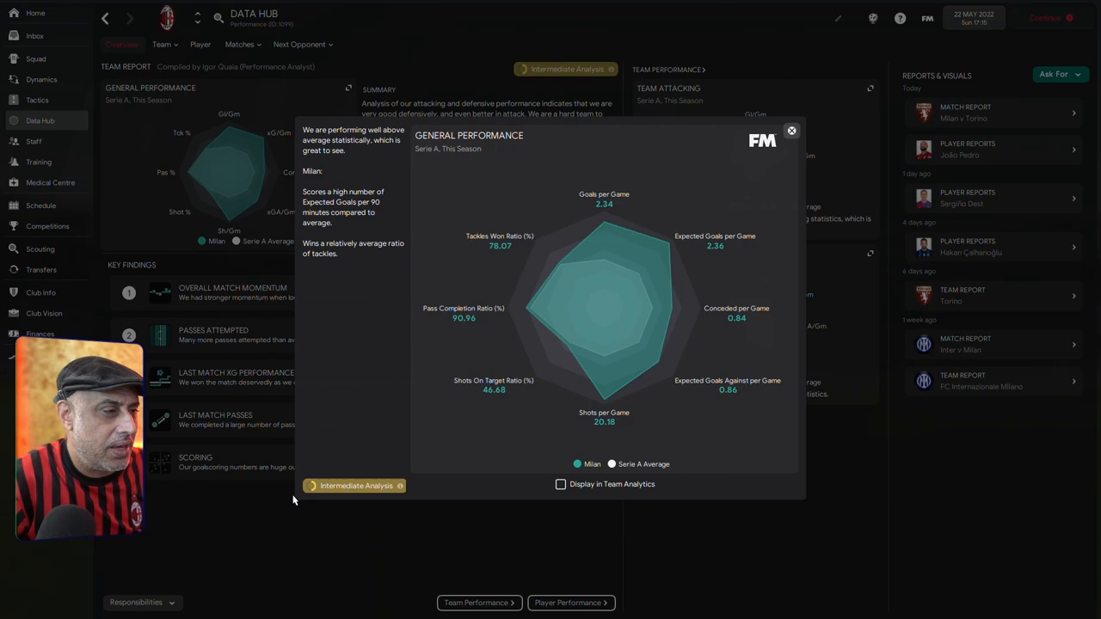
- Close the General Performance radar and open the Pioli Milan tactic
left_click(37, 99)
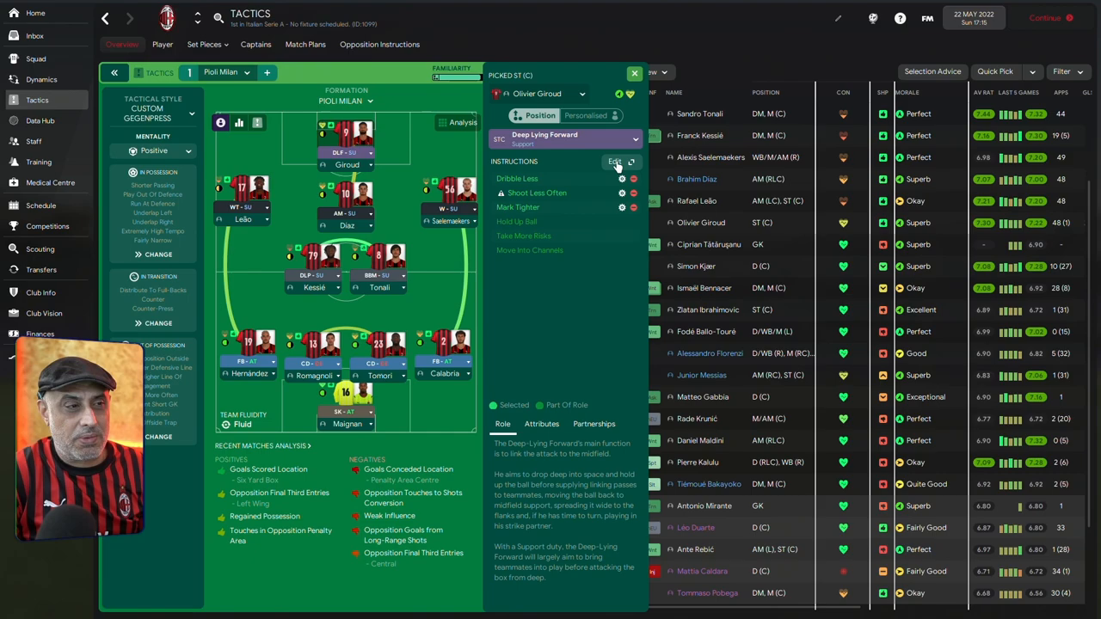
- Check Rafael Leão's Wide Target Forward role, then close his panel to show twelve substitutes
left_click(450, 206)
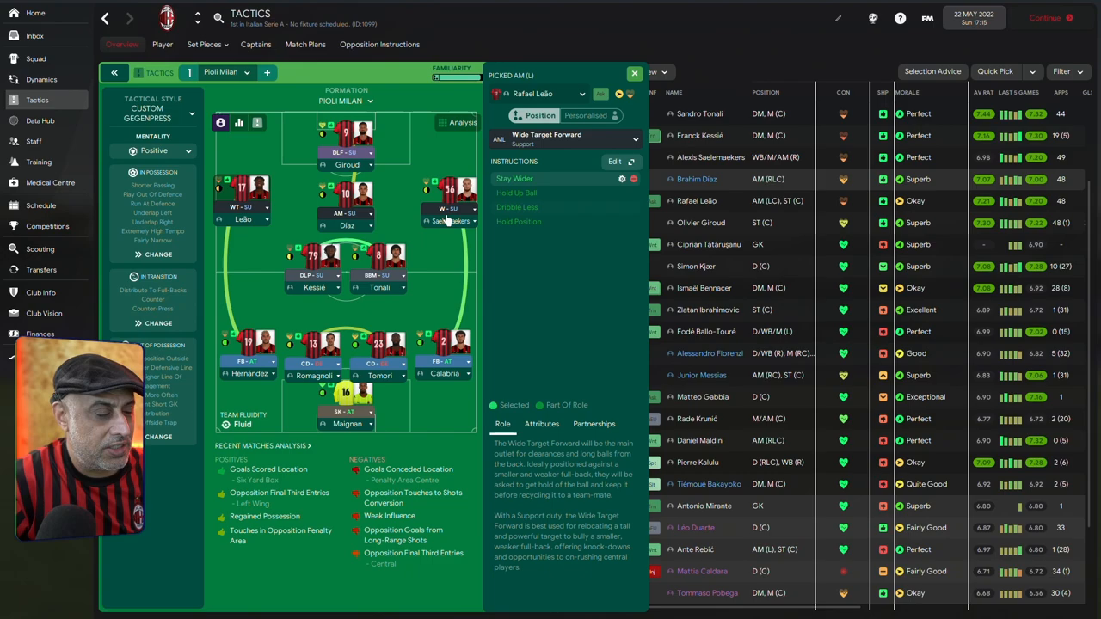
left_click(634, 73)
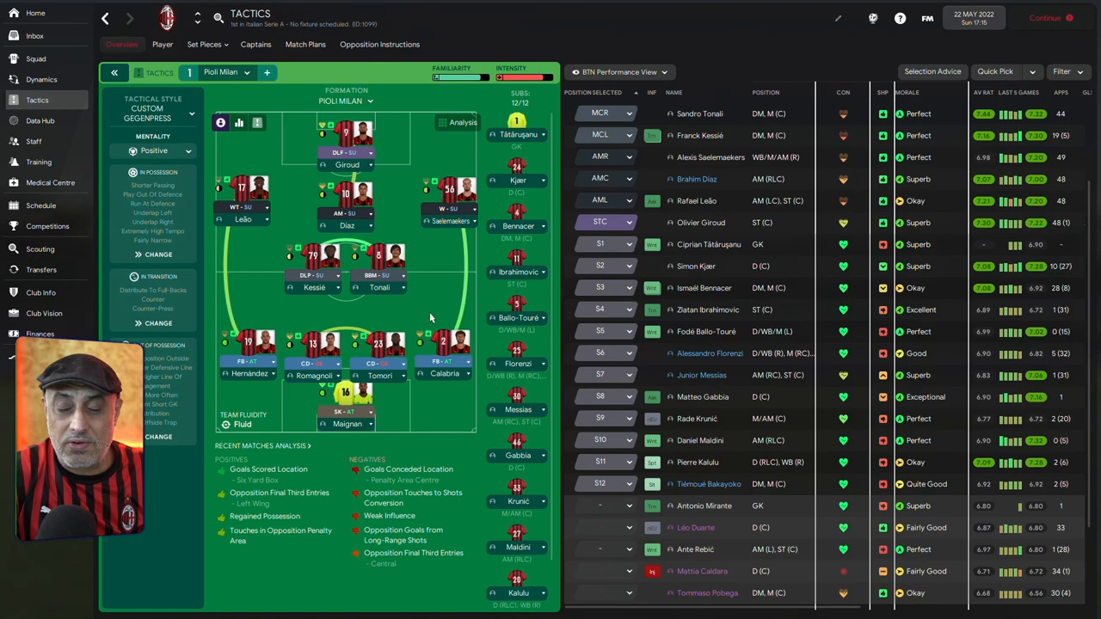